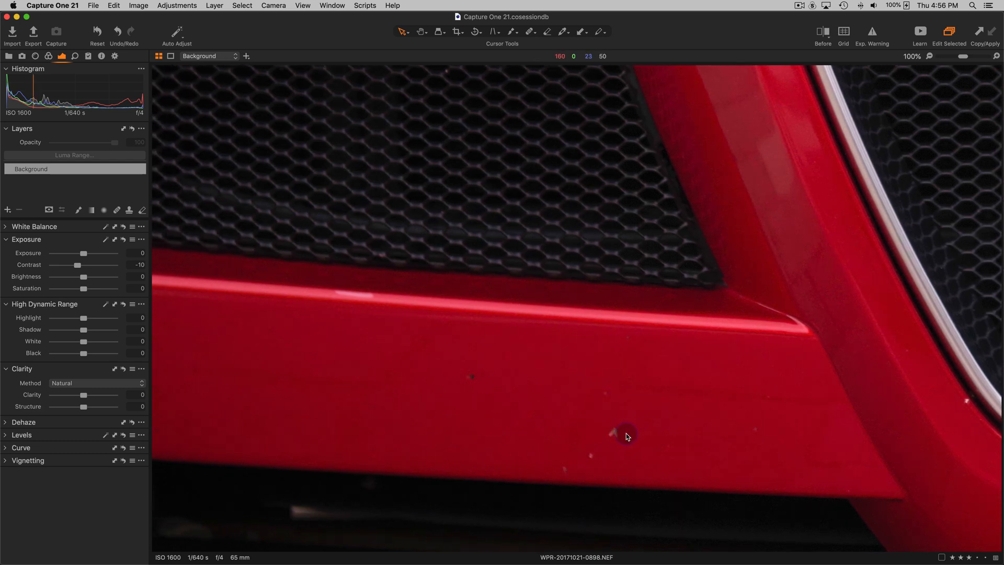
{"action": "mouse_move", "coordinate": [520, 383]}
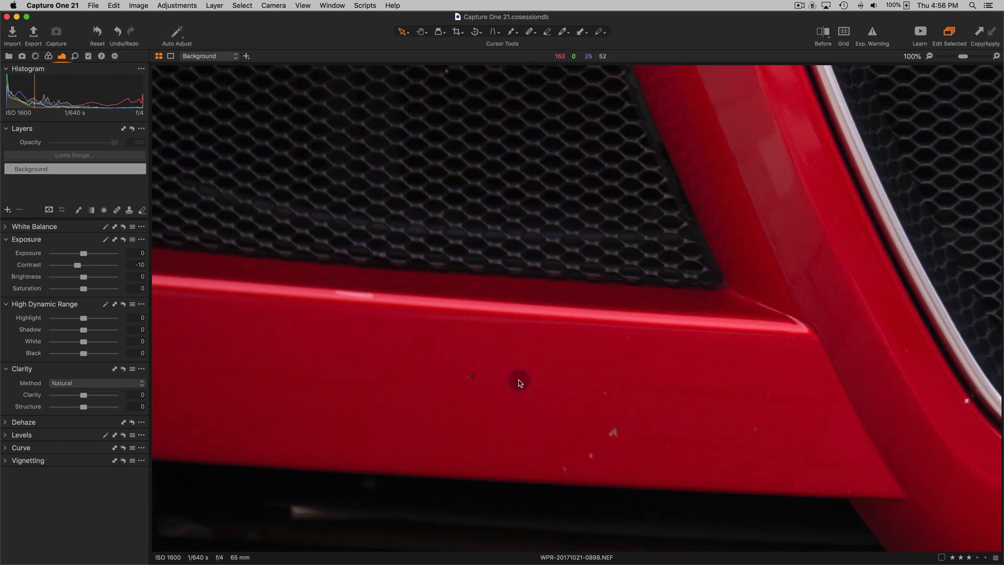
- Add Heal Layer 1 above the Background via the Layers tool's + menu
{"action": "left_click", "coordinate": [7, 210]}
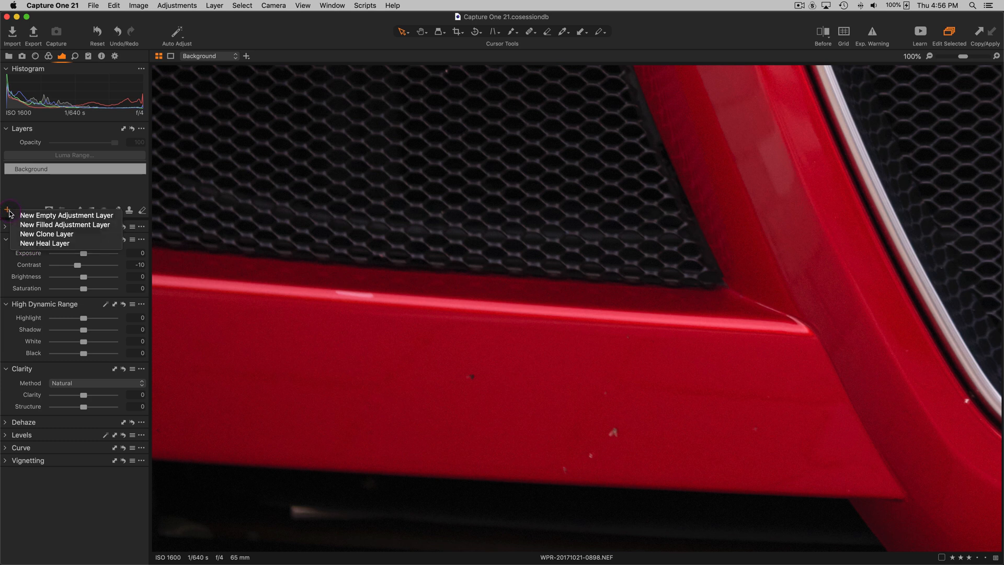
{"action": "left_click", "coordinate": [45, 243]}
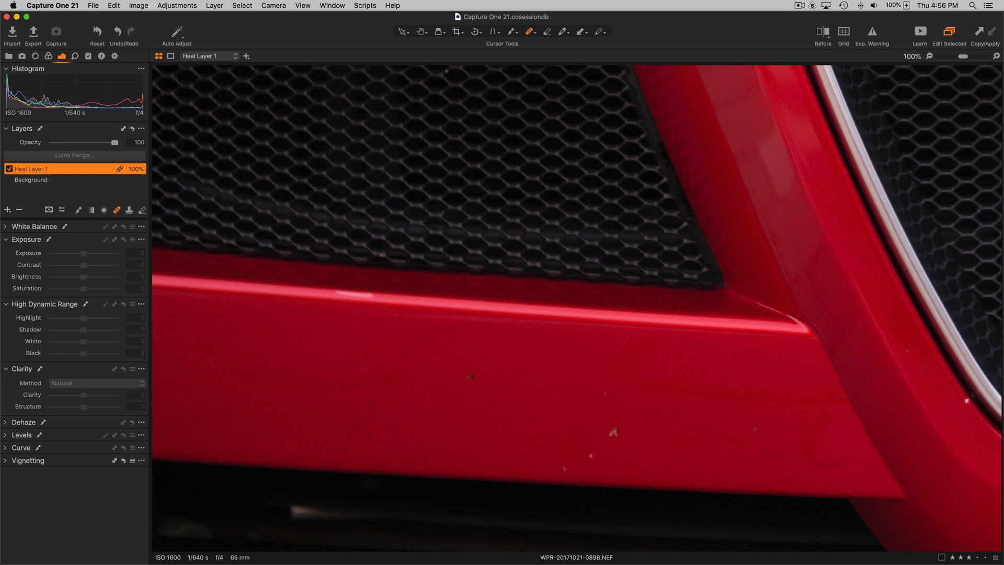
{"action": "mouse_move", "coordinate": [473, 374]}
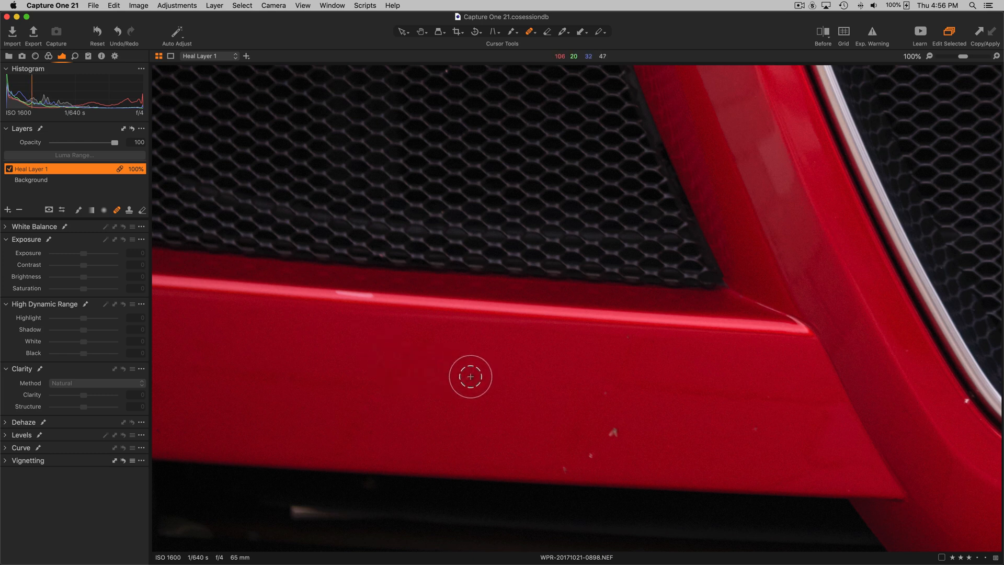
{"action": "mouse_move", "coordinate": [505, 353]}
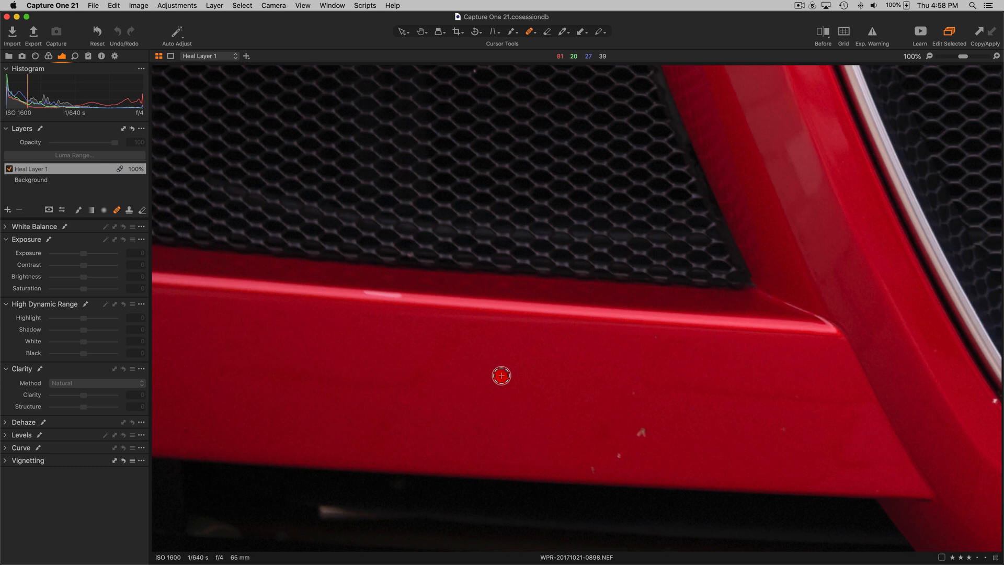
- Drag the heal source onto clean red paint to cover the bumper's dark spot
{"action": "left_click_drag", "start_coordinate": [501, 374], "coordinate": [606, 366]}
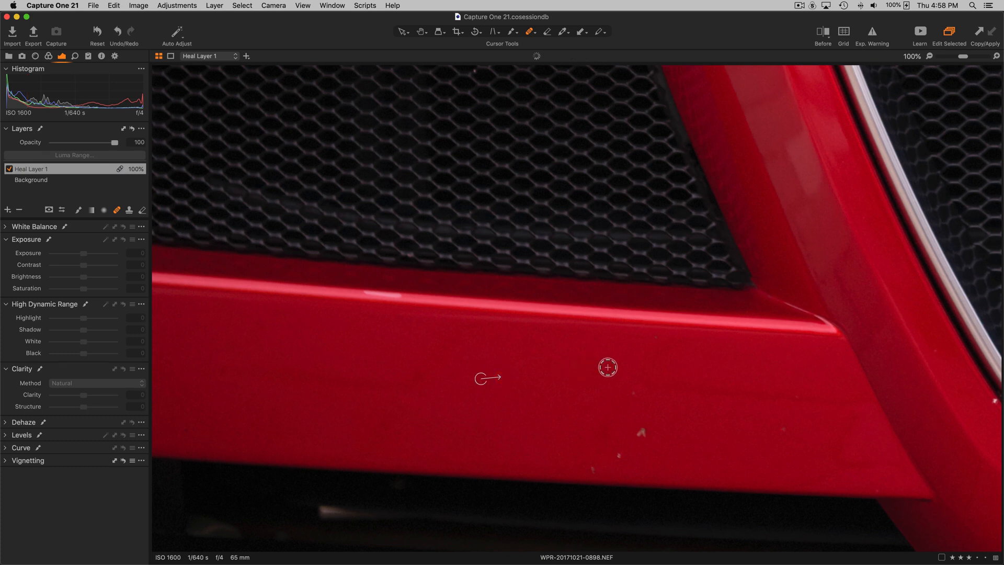